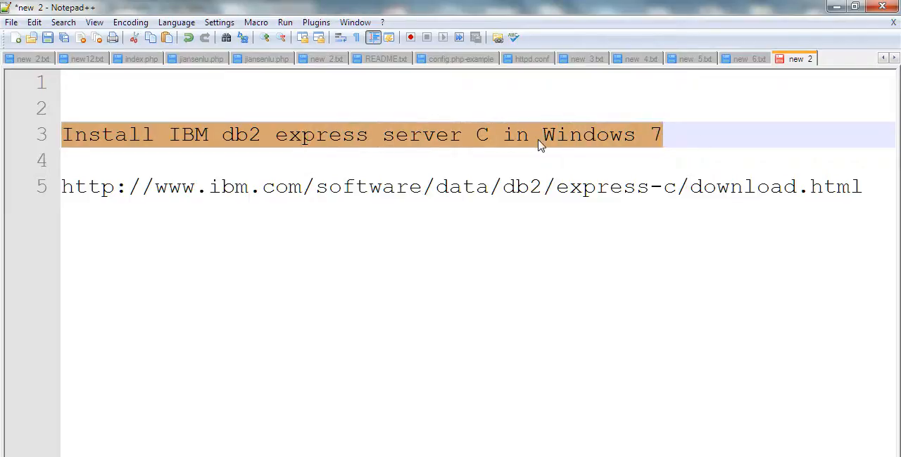
{"action": "mouse_move", "coordinate": [562, 151]}
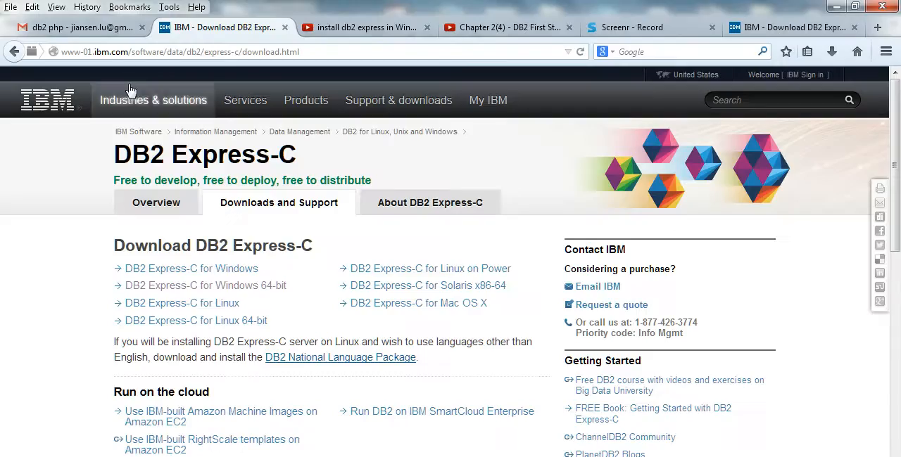
{"action": "mouse_move", "coordinate": [321, 47]}
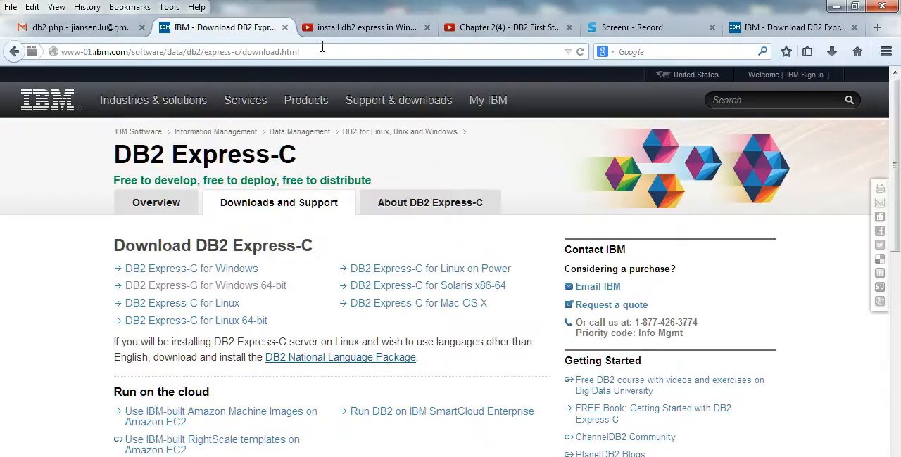
- Follow the DB2 Express-C for Windows 64-bit link on the Downloads and Support page
{"action": "left_click", "coordinate": [176, 51]}
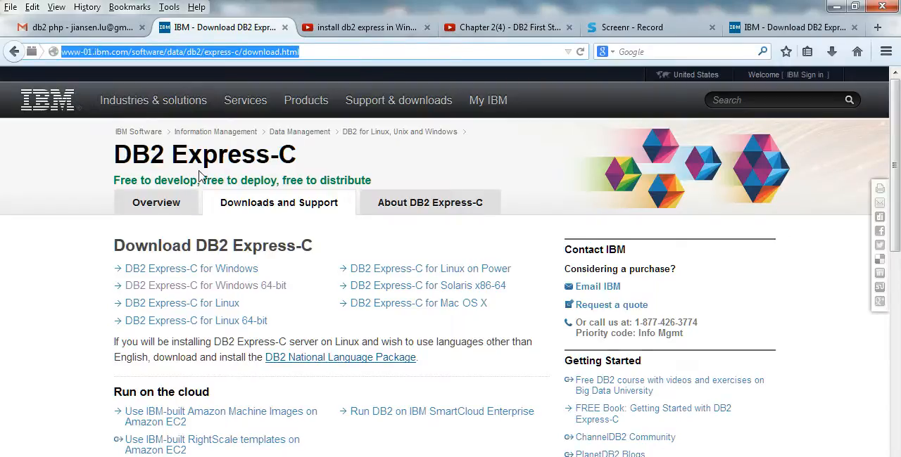
{"action": "mouse_move", "coordinate": [315, 156]}
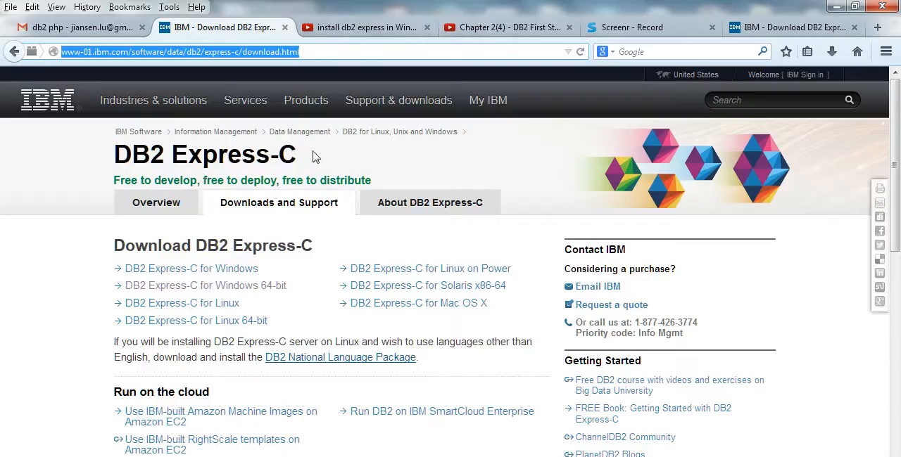
{"action": "mouse_move", "coordinate": [333, 163]}
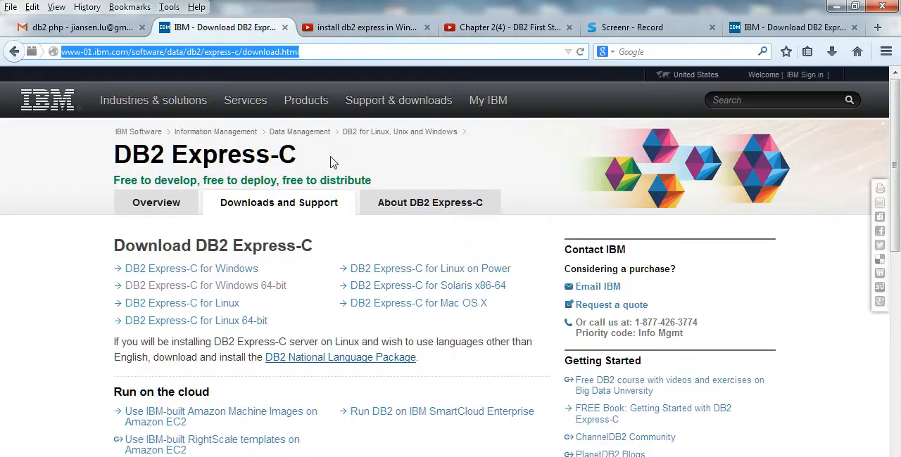
{"action": "mouse_move", "coordinate": [104, 183]}
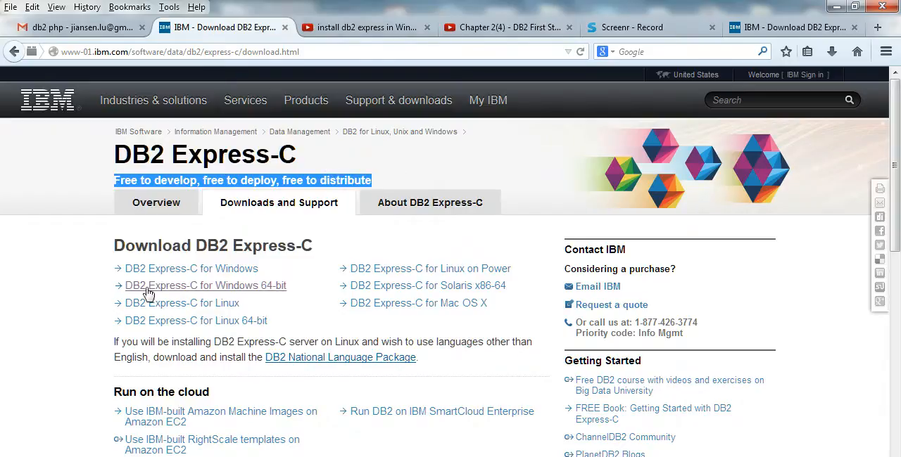
{"action": "mouse_move", "coordinate": [238, 294]}
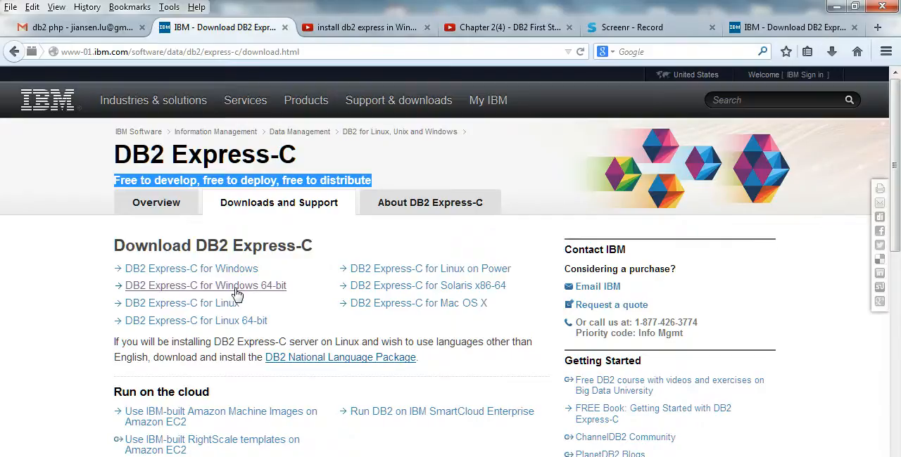
{"action": "left_click", "coordinate": [205, 286]}
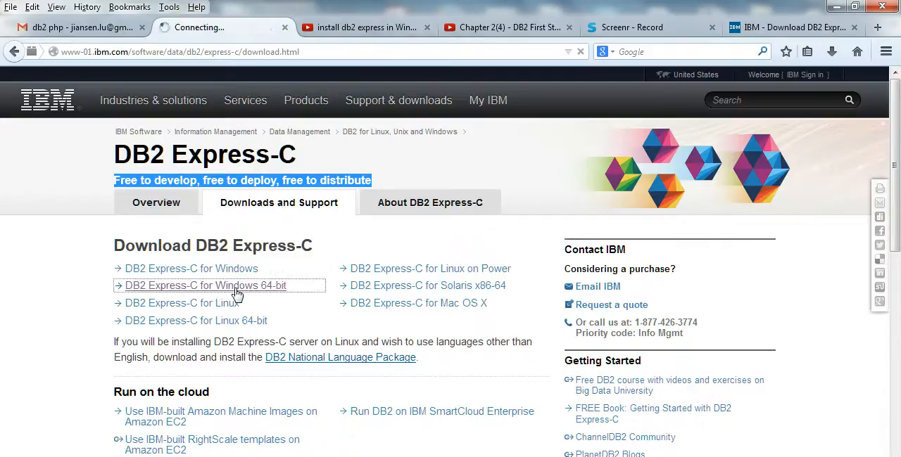
{"action": "left_click", "coordinate": [206, 284]}
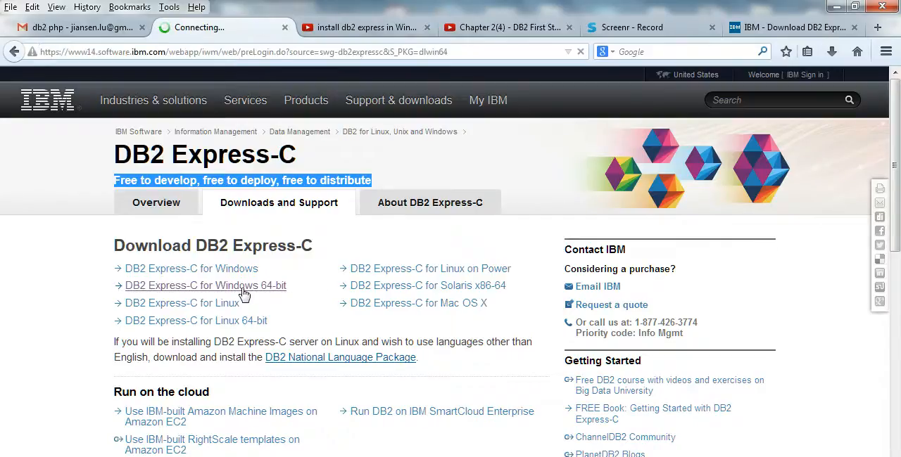
- Reach the DB2 Express-C sign-in page and focus the IBM ID field under Returning visitors
{"action": "left_click", "coordinate": [205, 284]}
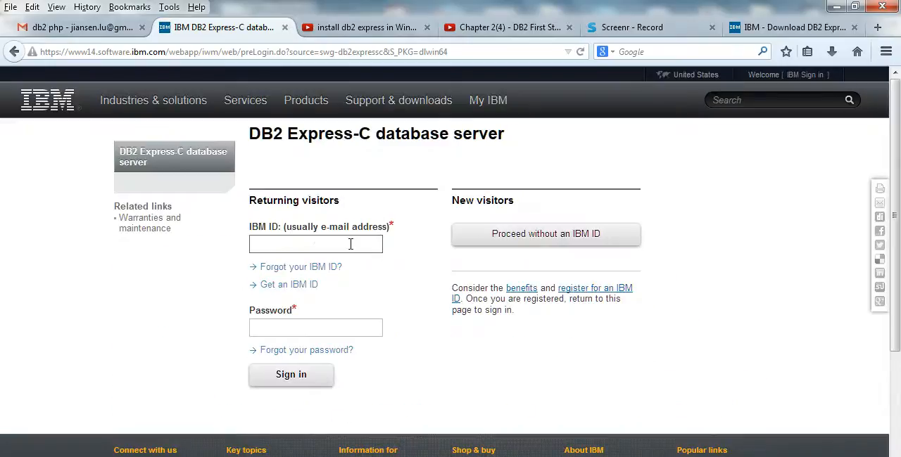
{"action": "mouse_move", "coordinate": [594, 297]}
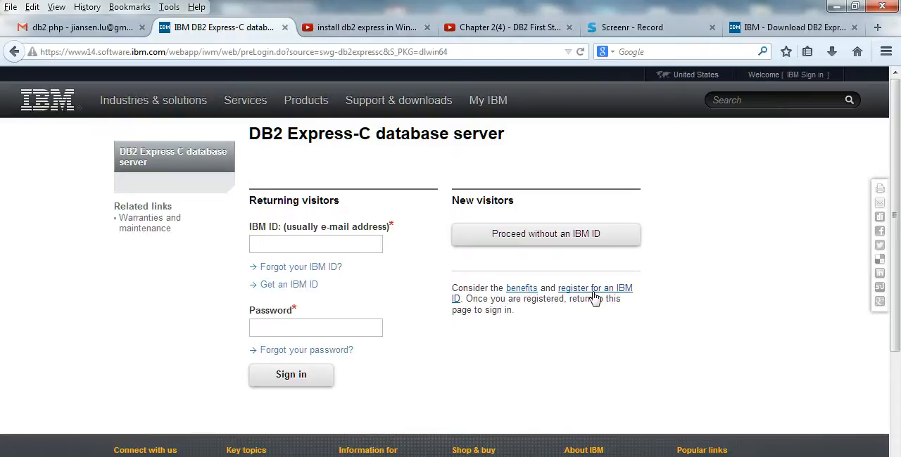
{"action": "mouse_move", "coordinate": [512, 276]}
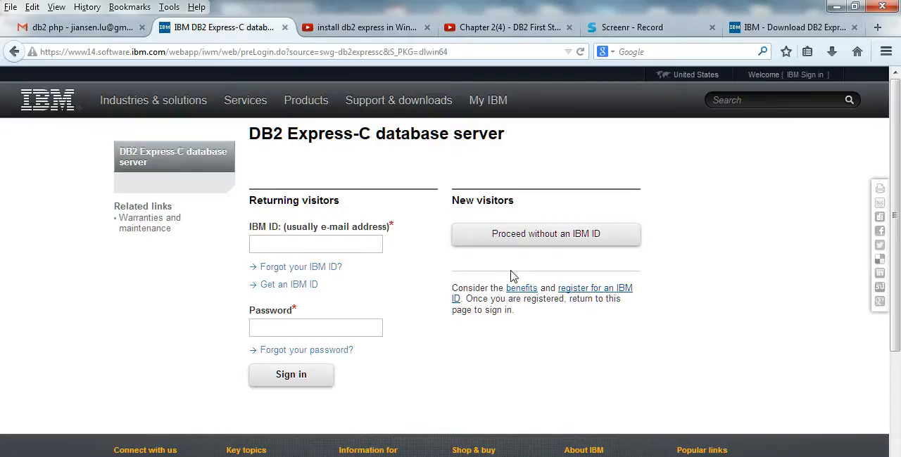
{"action": "mouse_move", "coordinate": [588, 240]}
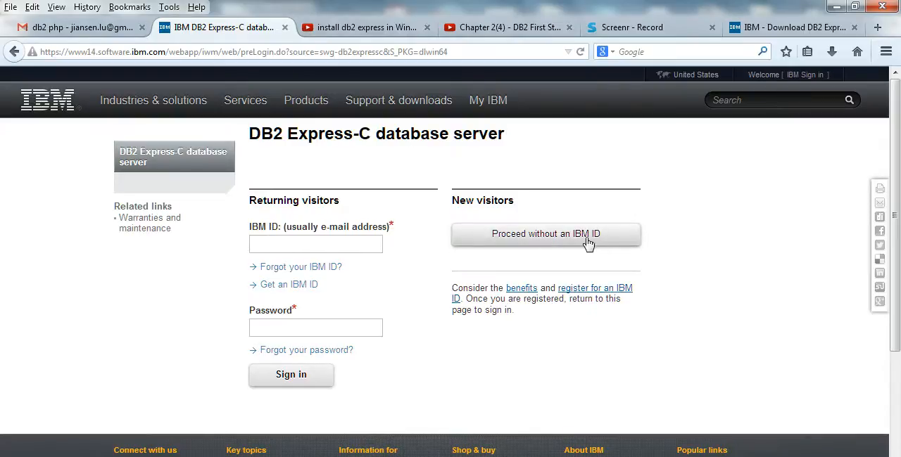
{"action": "mouse_move", "coordinate": [577, 299]}
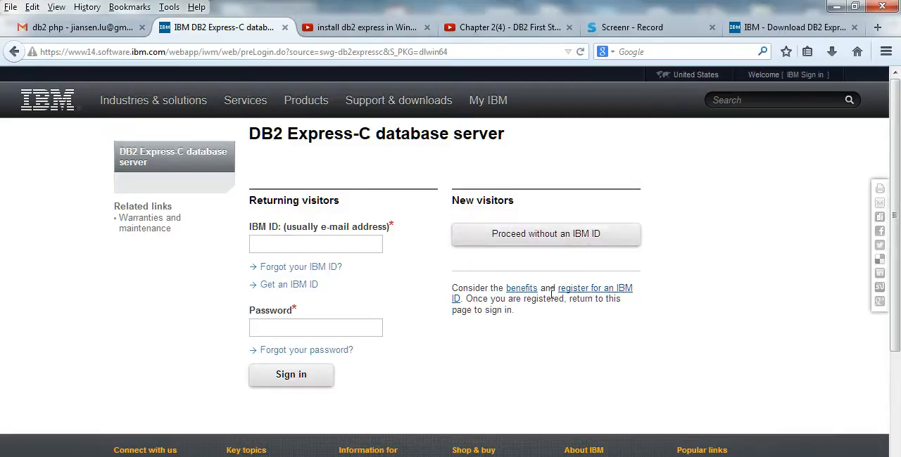
{"action": "left_click", "coordinate": [316, 243]}
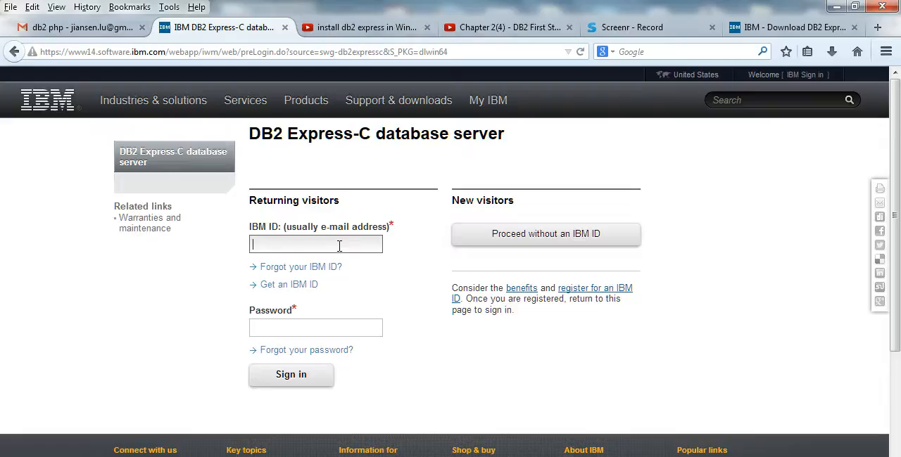
{"action": "mouse_move", "coordinate": [337, 245]}
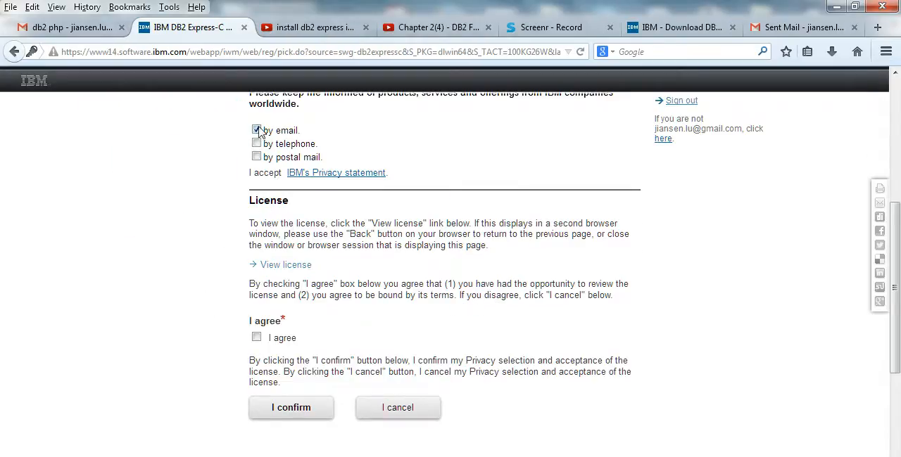
- Agree to the license terms and submit with 'I confirm'
{"action": "left_click", "coordinate": [256, 338]}
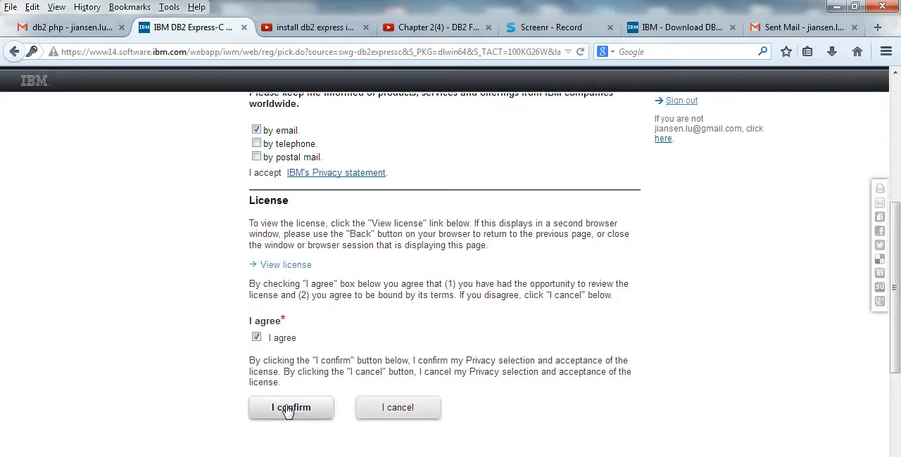
{"action": "left_click", "coordinate": [290, 408]}
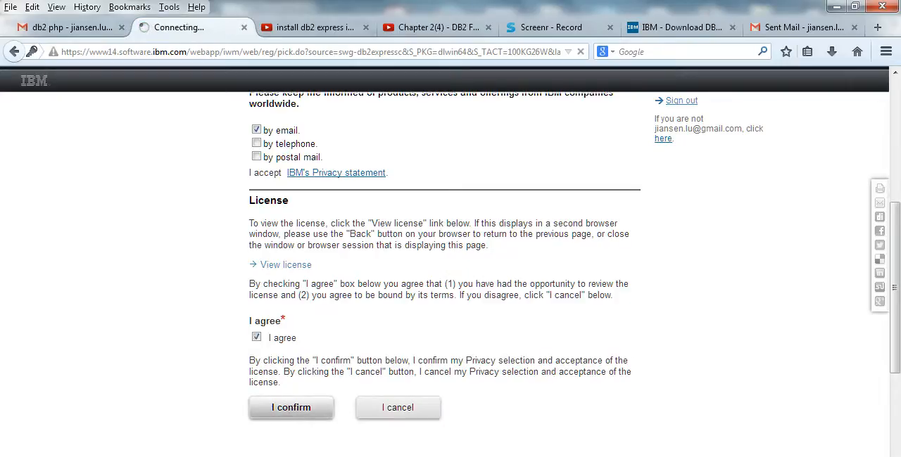
- Select the v10.5fp1_winx64_expc.exe package (486 MB) and start the Download Director download
{"action": "left_click", "coordinate": [289, 408]}
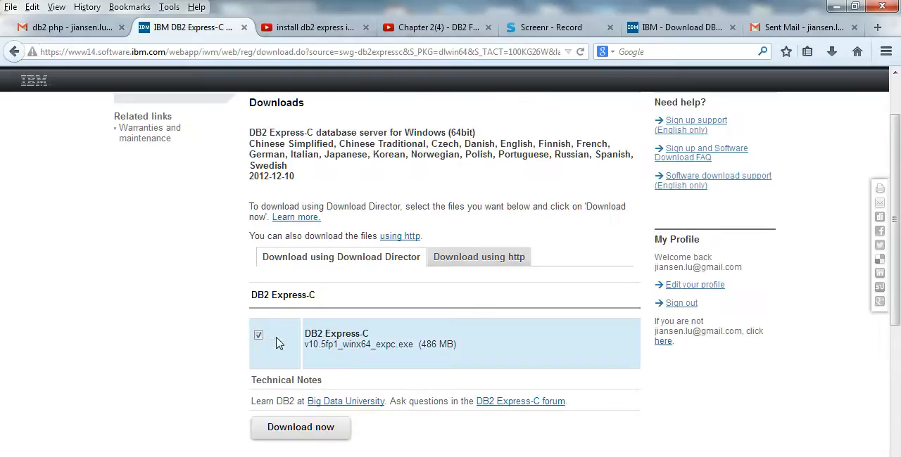
{"action": "mouse_move", "coordinate": [346, 352]}
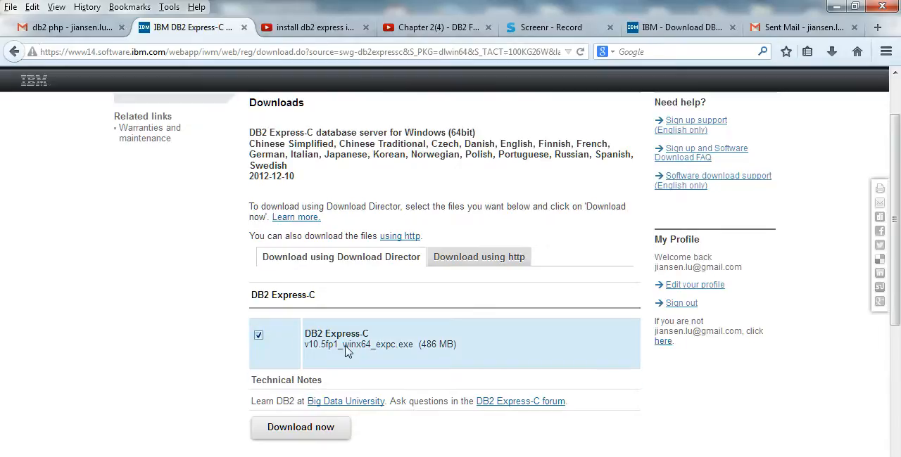
{"action": "mouse_move", "coordinate": [425, 354]}
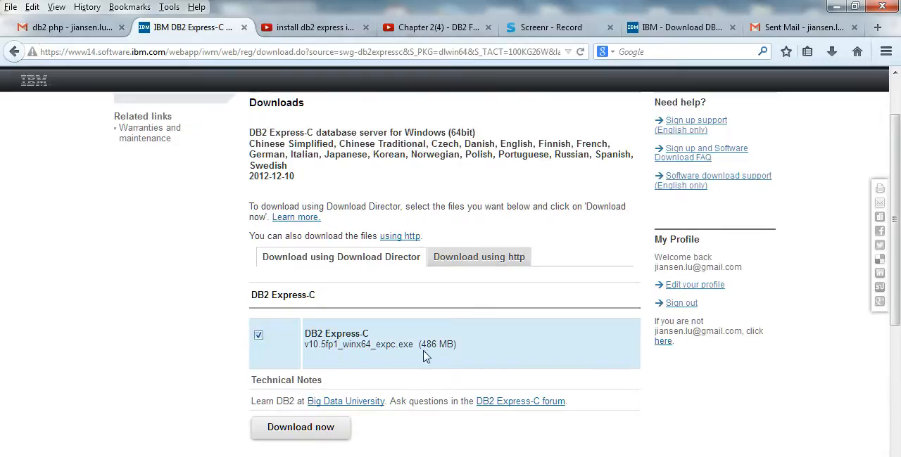
{"action": "mouse_move", "coordinate": [340, 394]}
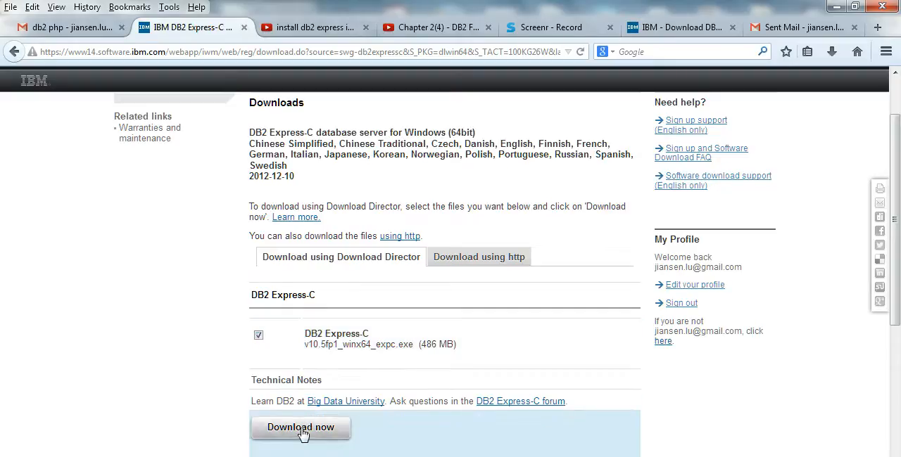
{"action": "left_click", "coordinate": [302, 428]}
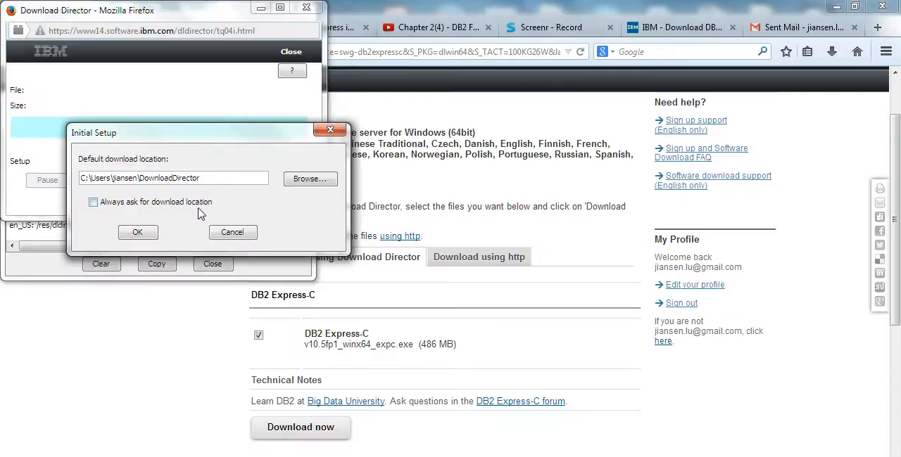
{"action": "mouse_move", "coordinate": [180, 190]}
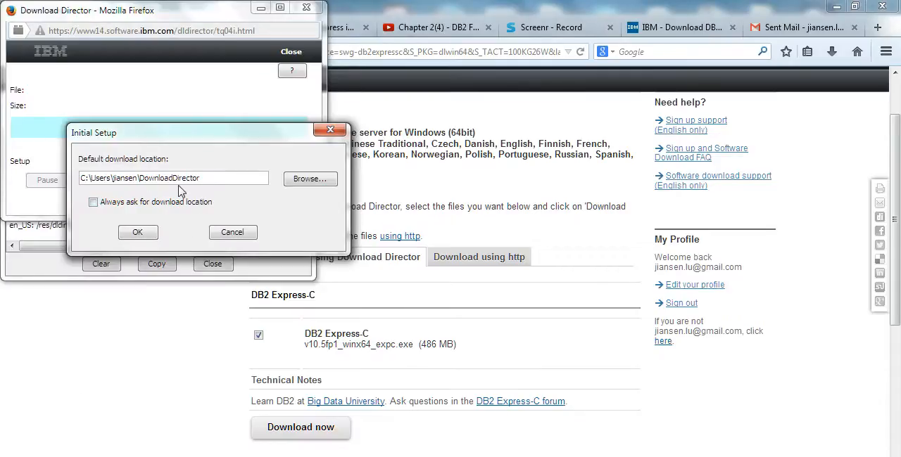
- Download the installer to the default location, creating the DownloadDirector folder, without launching it
{"action": "double_click", "coordinate": [174, 177]}
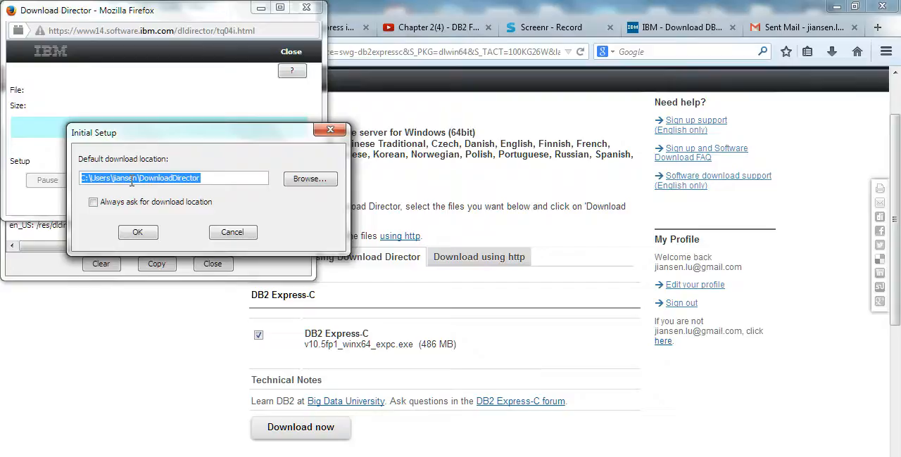
{"action": "mouse_move", "coordinate": [162, 211]}
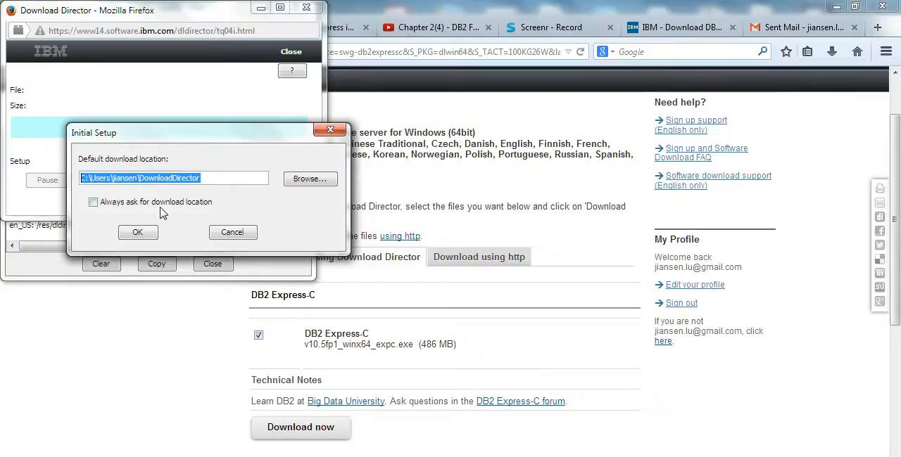
{"action": "left_click", "coordinate": [138, 232]}
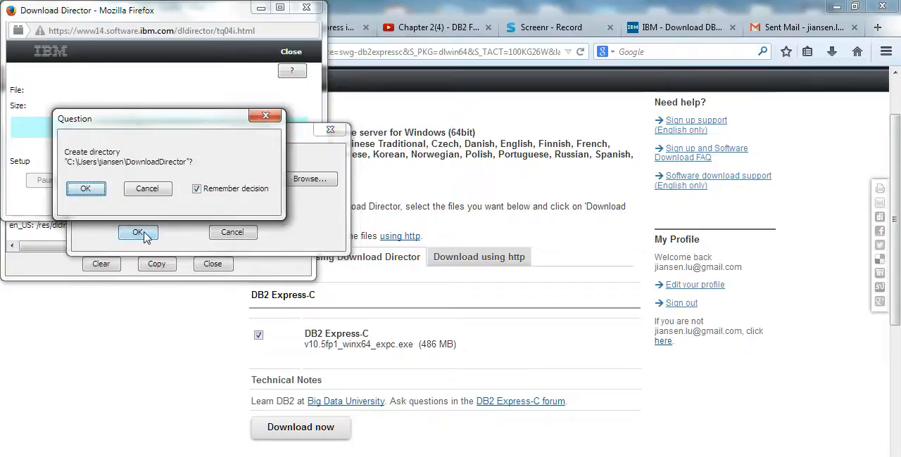
{"action": "left_click", "coordinate": [85, 189]}
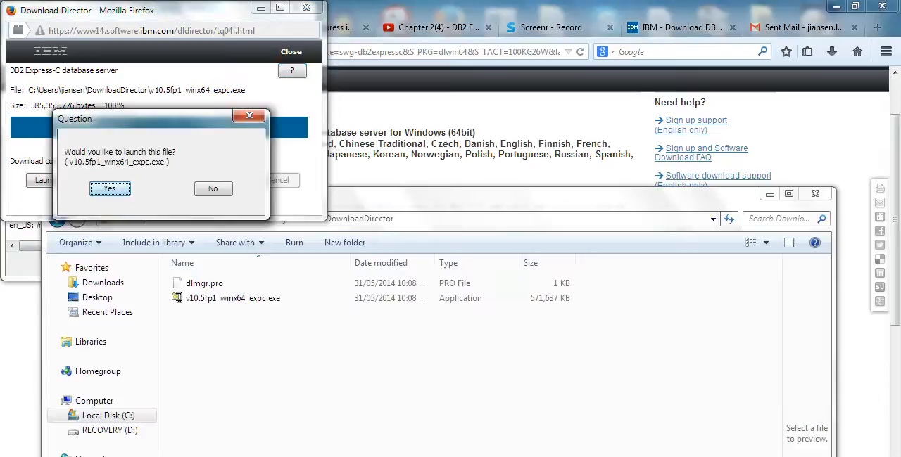
{"action": "mouse_move", "coordinate": [234, 320]}
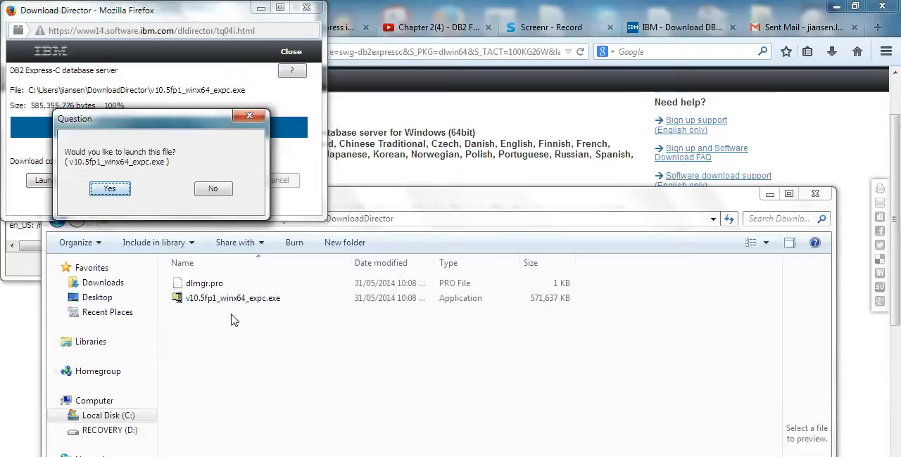
{"action": "left_click", "coordinate": [212, 188]}
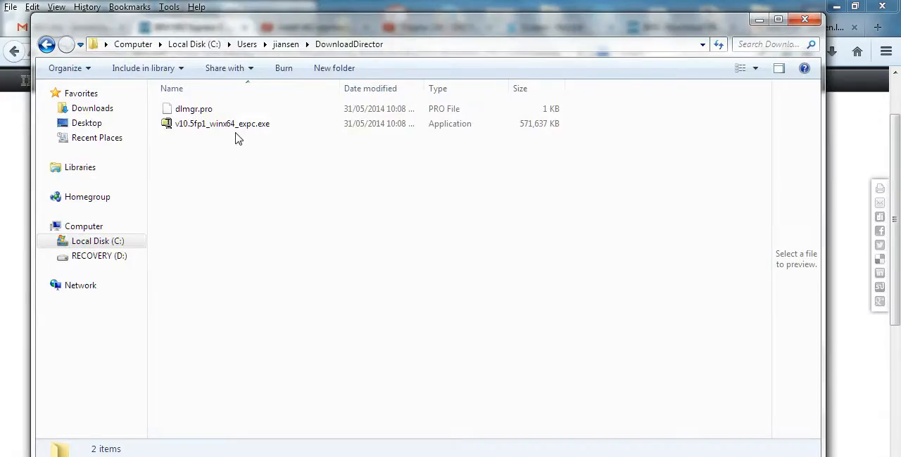
- Run v10.5fp1_winx64_expc.exe from the DownloadDirector folder
{"action": "left_click", "coordinate": [223, 124]}
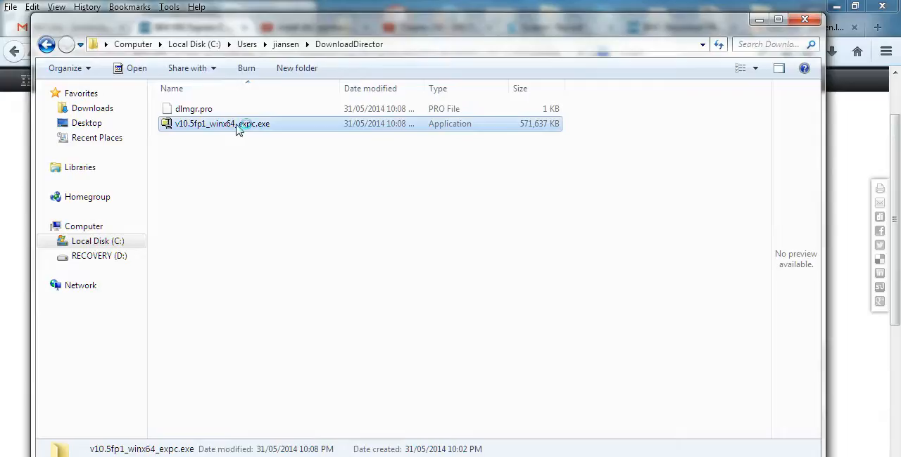
{"action": "double_click", "coordinate": [223, 123]}
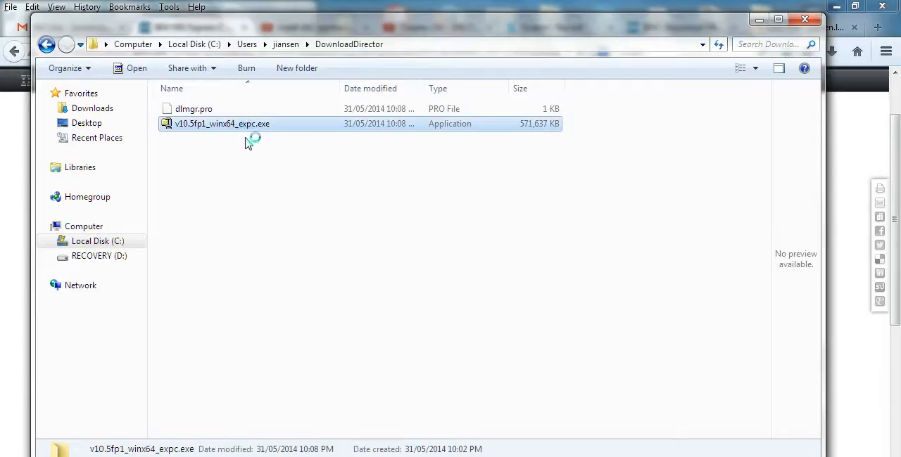
{"action": "mouse_move", "coordinate": [224, 284]}
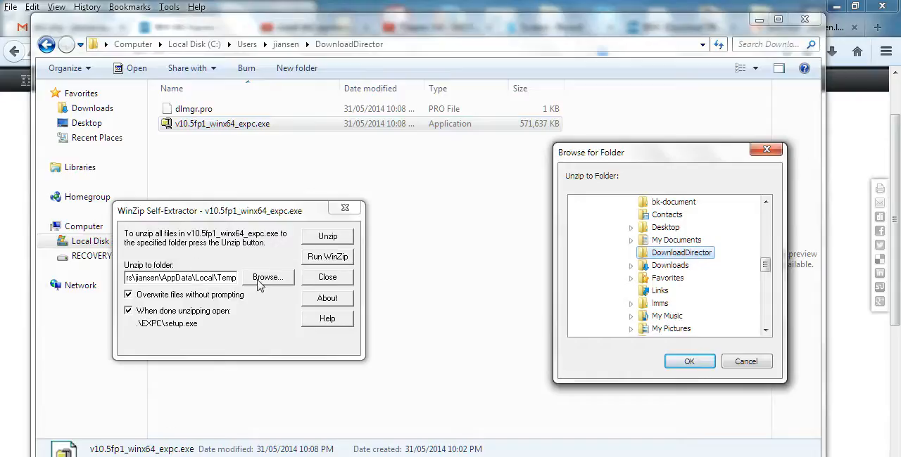
{"action": "mouse_move", "coordinate": [234, 284]}
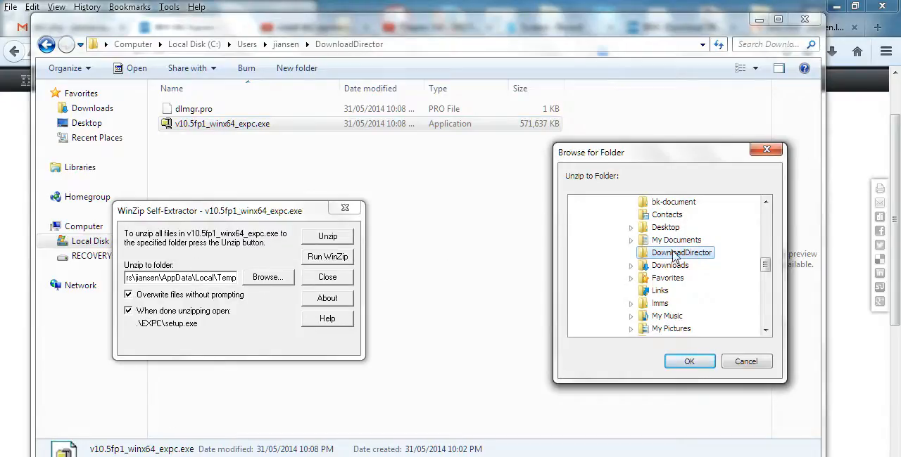
- Unzip all 1453 files into DownloadDirector and enter the resulting EXPC folder
{"action": "left_click", "coordinate": [690, 360]}
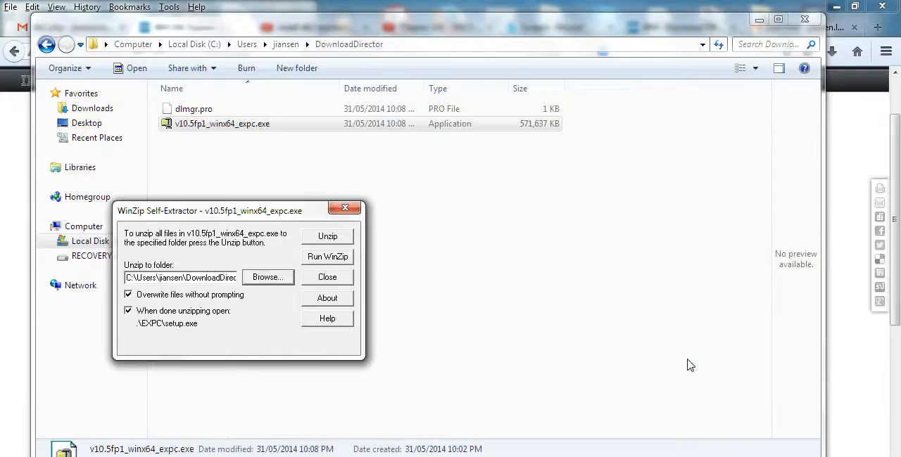
{"action": "mouse_move", "coordinate": [327, 235]}
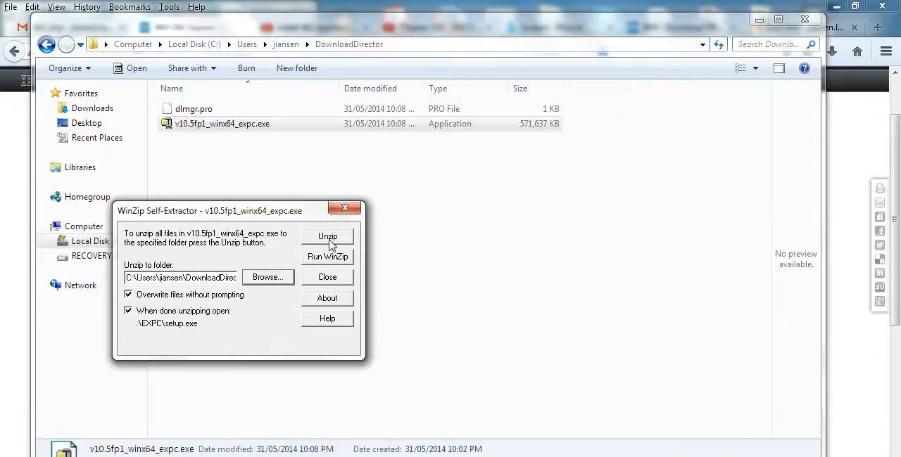
{"action": "left_click", "coordinate": [326, 235]}
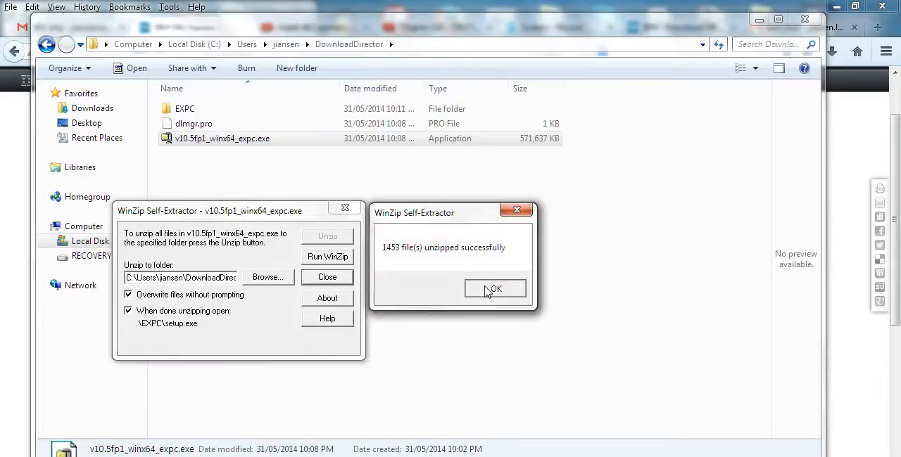
{"action": "left_click", "coordinate": [494, 288]}
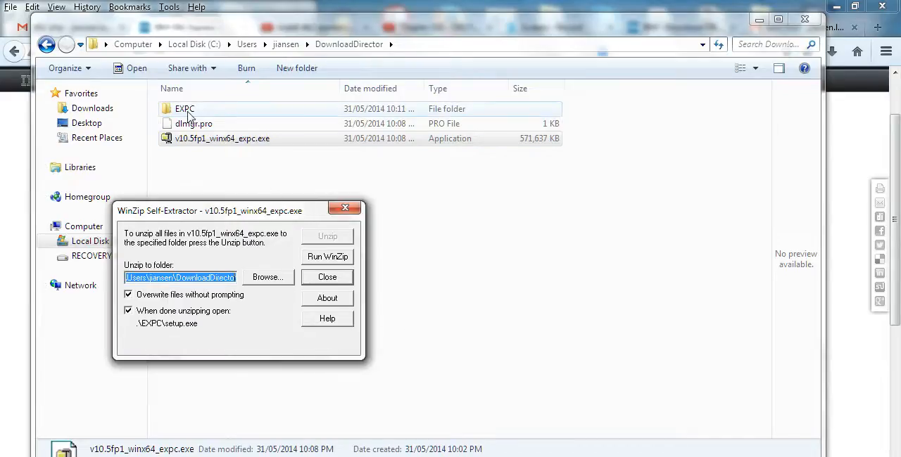
{"action": "double_click", "coordinate": [186, 108]}
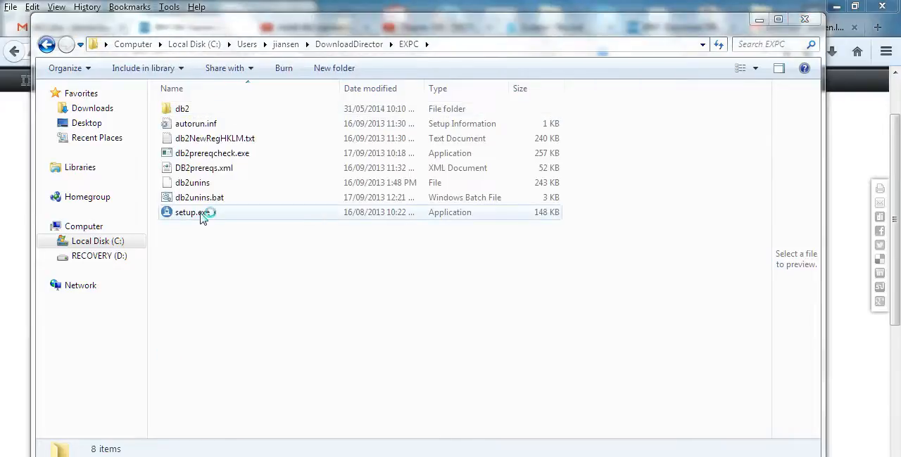
- Launch setup.exe from the EXPC folder to start the DB2 Setup Launchpad
{"action": "left_click", "coordinate": [191, 211]}
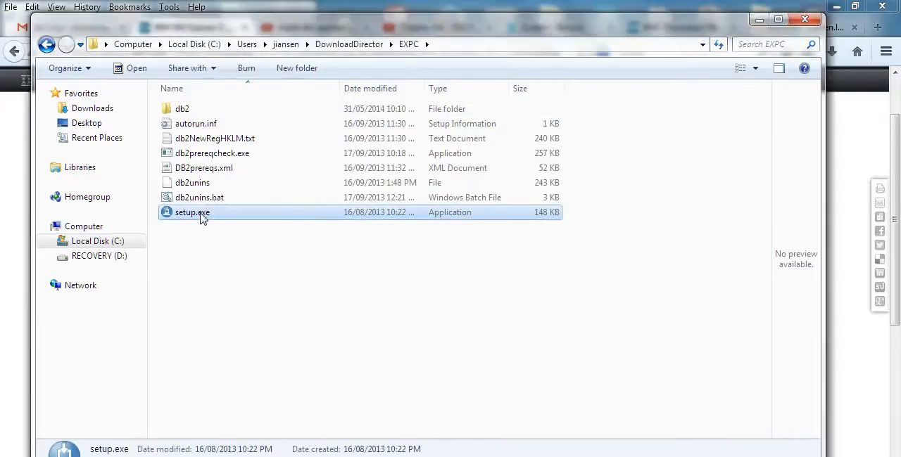
{"action": "mouse_move", "coordinate": [194, 266]}
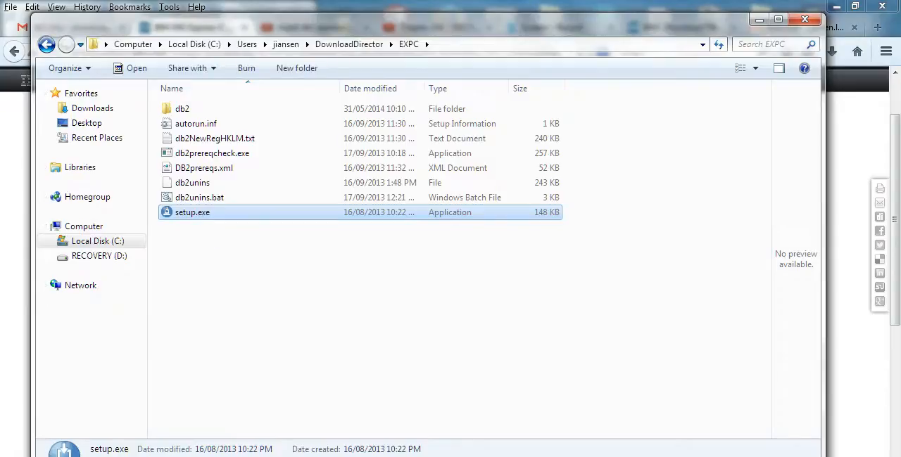
{"action": "double_click", "coordinate": [191, 211]}
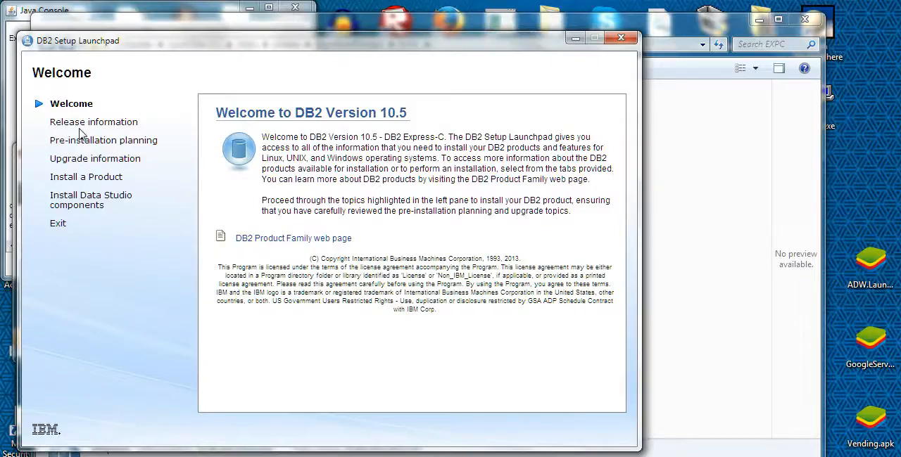
{"action": "mouse_move", "coordinate": [82, 183]}
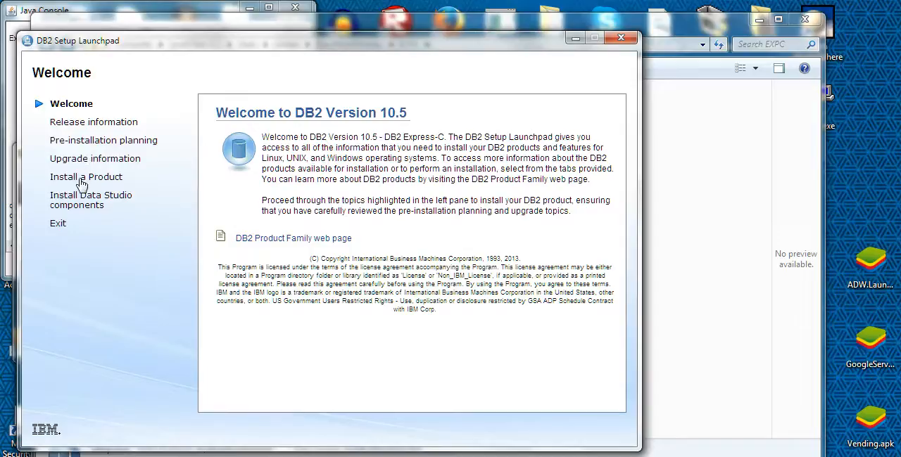
- Choose Install a Product and start a new install of DB2 Express-C Version 10.5.1
{"action": "left_click", "coordinate": [86, 177]}
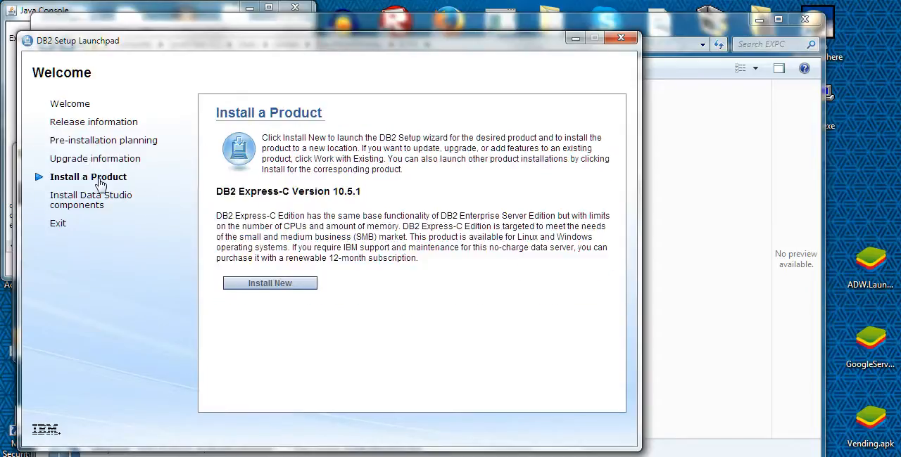
{"action": "mouse_move", "coordinate": [259, 227]}
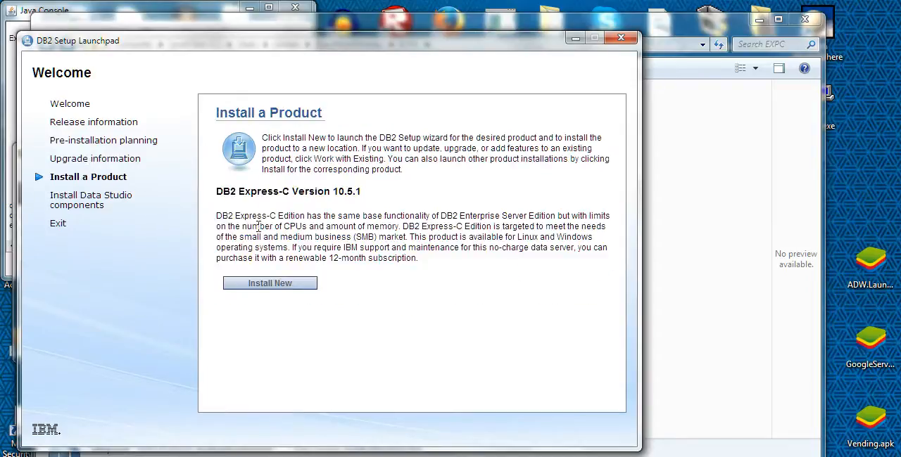
{"action": "mouse_move", "coordinate": [423, 217]}
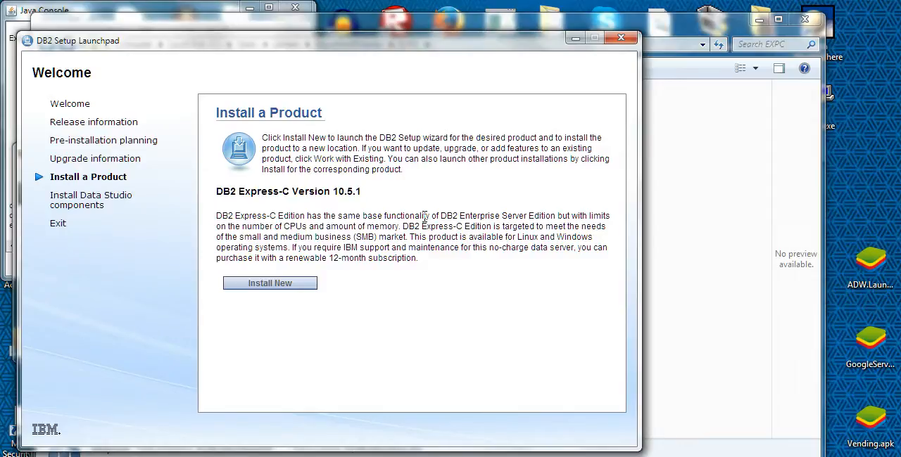
{"action": "mouse_move", "coordinate": [281, 218]}
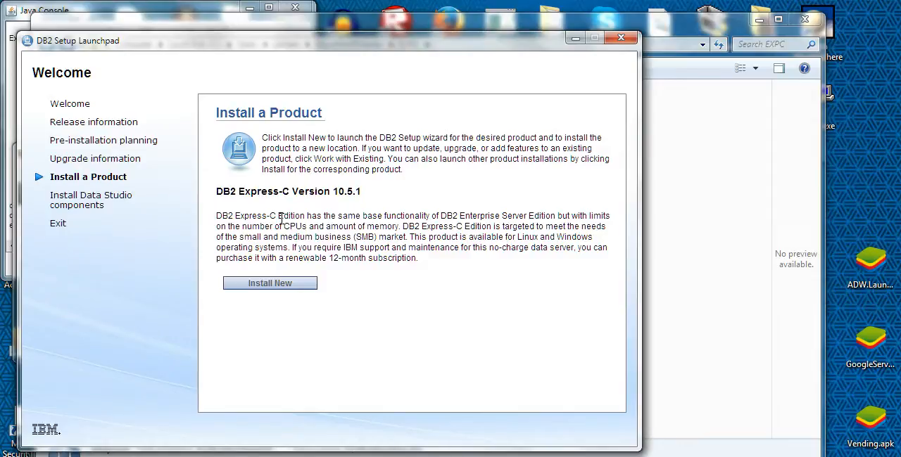
{"action": "mouse_move", "coordinate": [276, 288]}
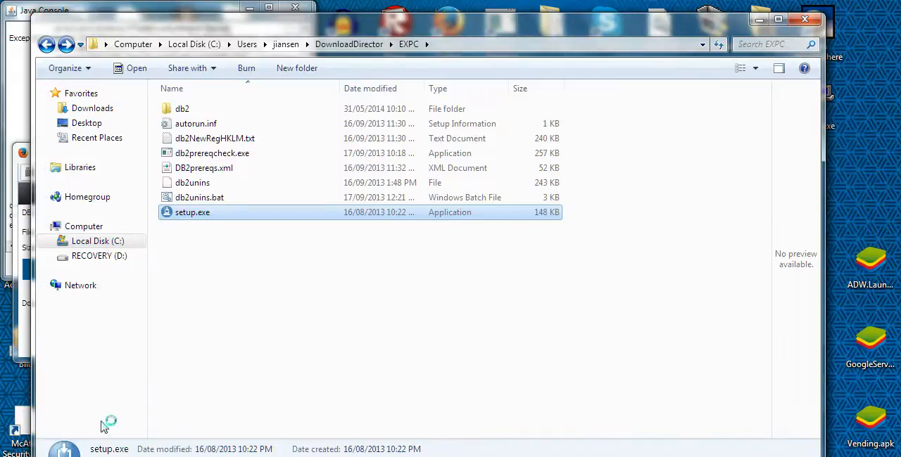
{"action": "double_click", "coordinate": [191, 211]}
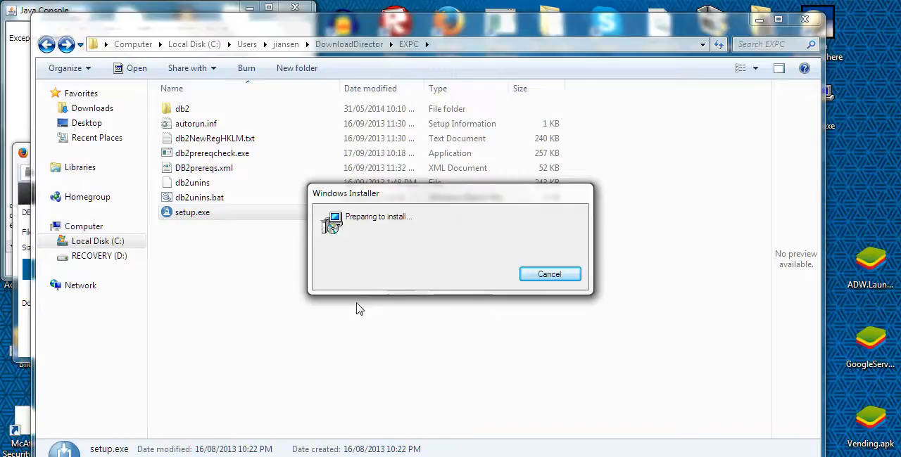
- Let Windows Installer prepare until the DB2 Setup wizard welcome page for DB2COPY1 appears
{"action": "left_click", "coordinate": [549, 273]}
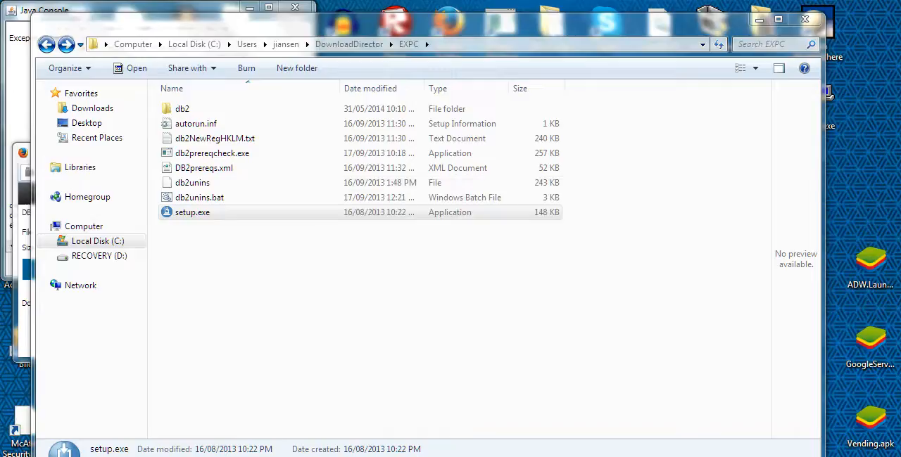
{"action": "double_click", "coordinate": [191, 211]}
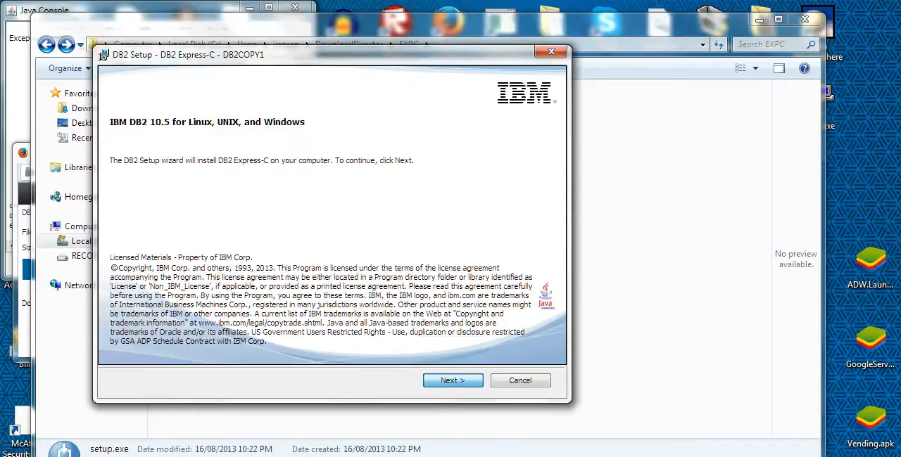
- Accept both the IBM and non-IBM license terms and continue past the Typical installation page
{"action": "left_click", "coordinate": [452, 380]}
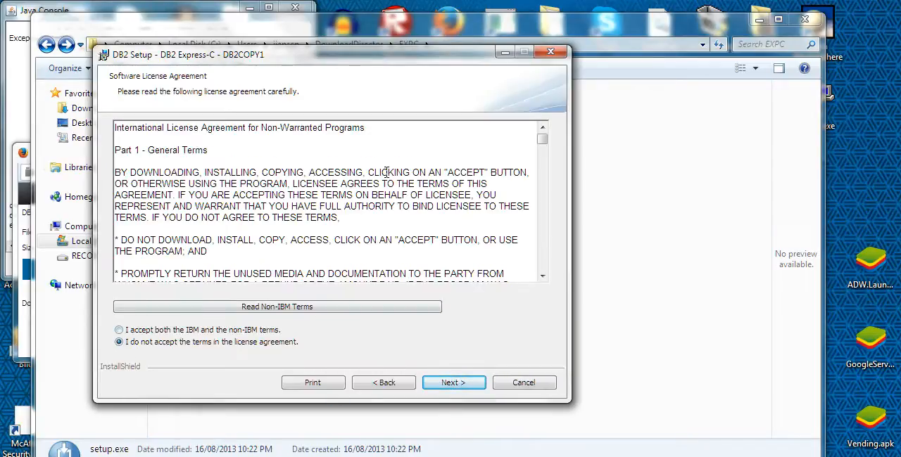
{"action": "scroll", "scroll_direction": "down", "scroll_amount": 3}
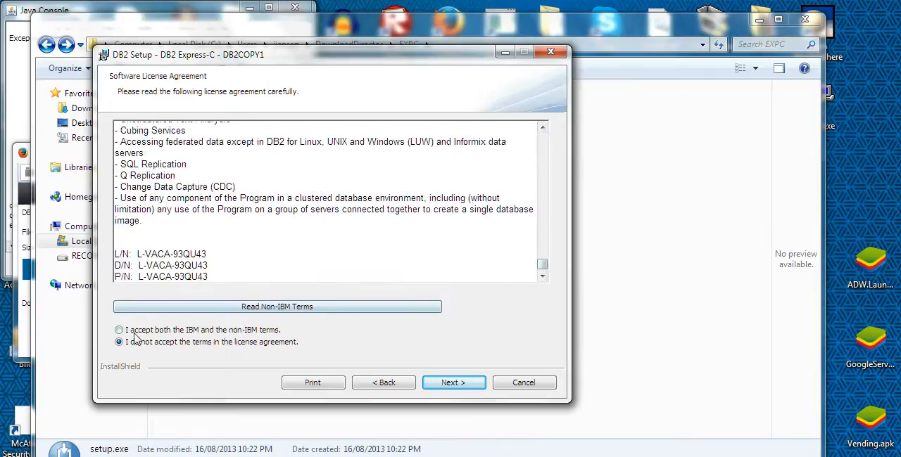
{"action": "left_click", "coordinate": [118, 329]}
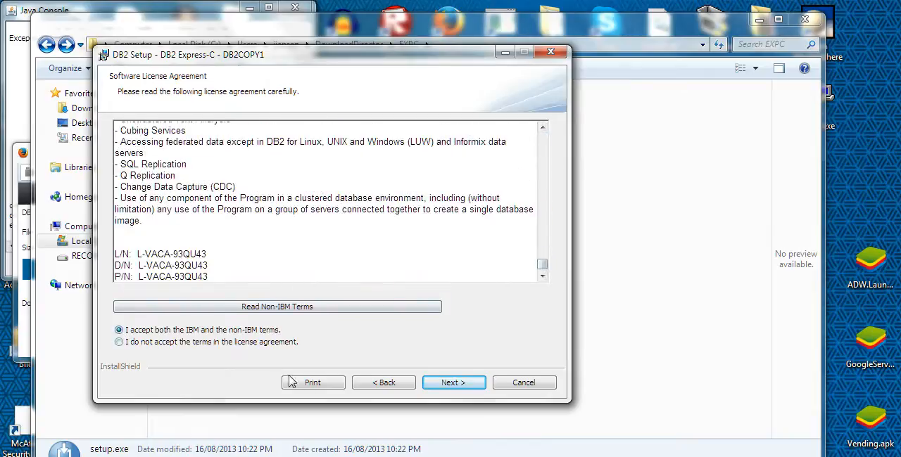
{"action": "mouse_move", "coordinate": [453, 383]}
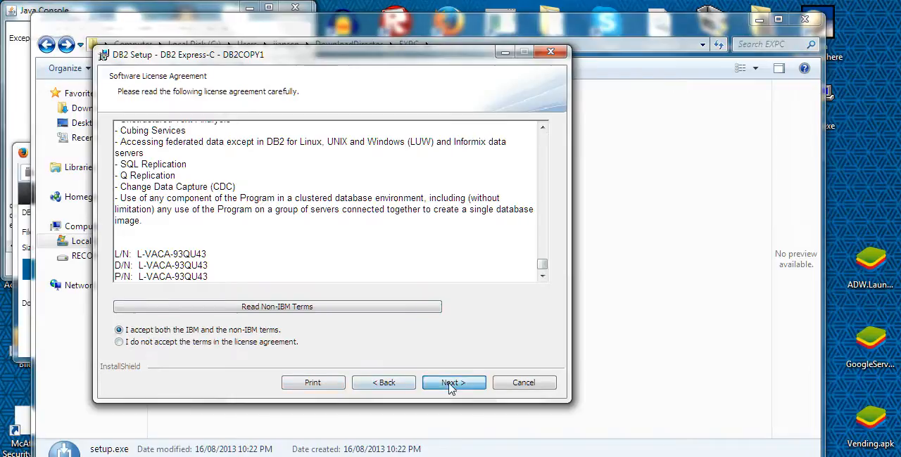
{"action": "left_click", "coordinate": [453, 383]}
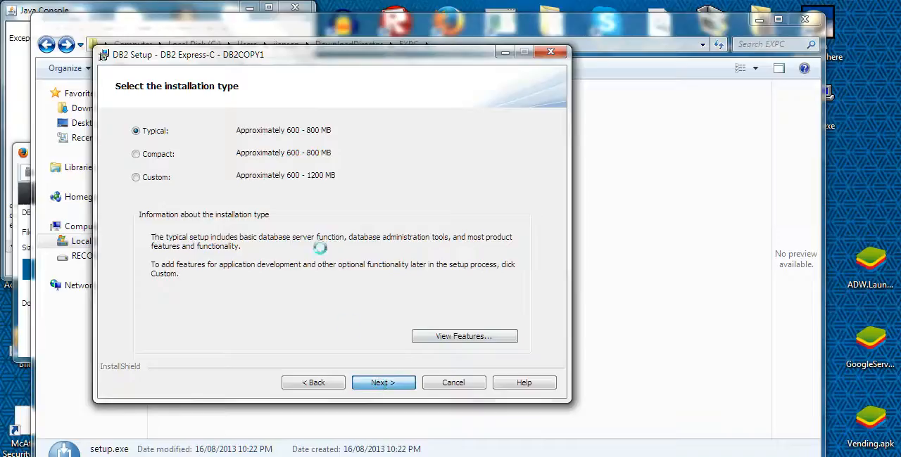
{"action": "left_click", "coordinate": [383, 383]}
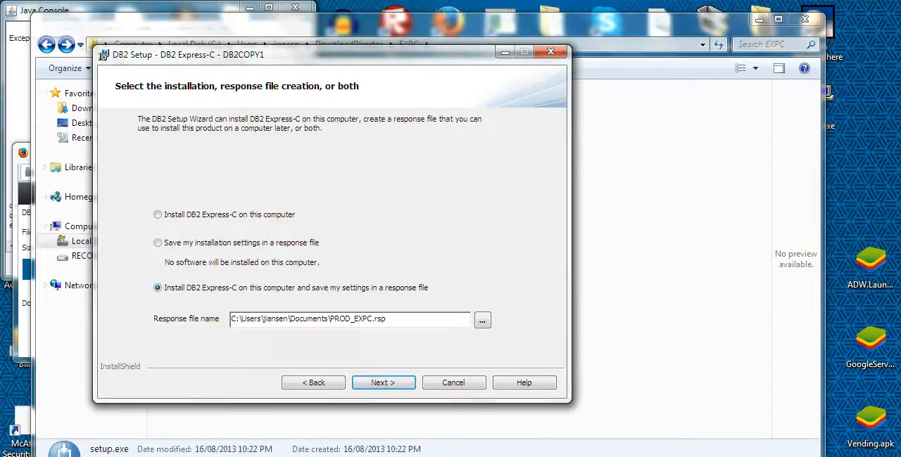
- Keep 'Install and save settings in a response file' and the default C:\Program Files\IBM\SQLLIB\ folder
{"action": "left_click", "coordinate": [383, 383]}
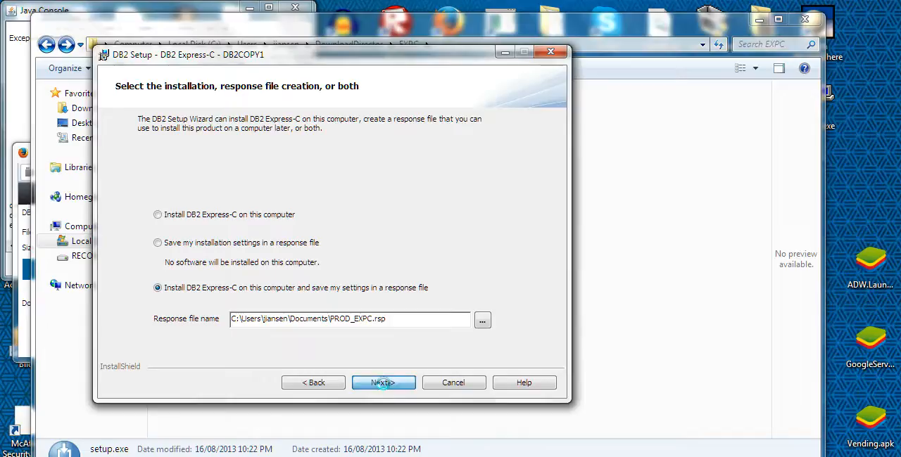
{"action": "left_click", "coordinate": [383, 383]}
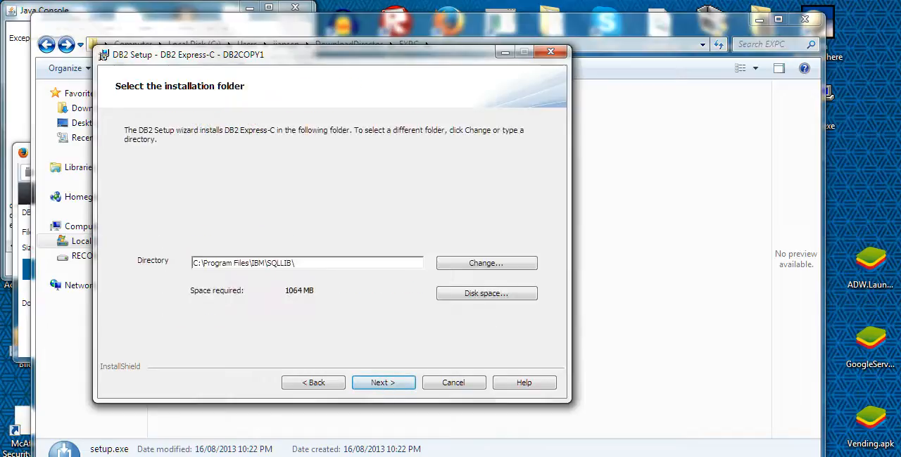
{"action": "left_click", "coordinate": [306, 263]}
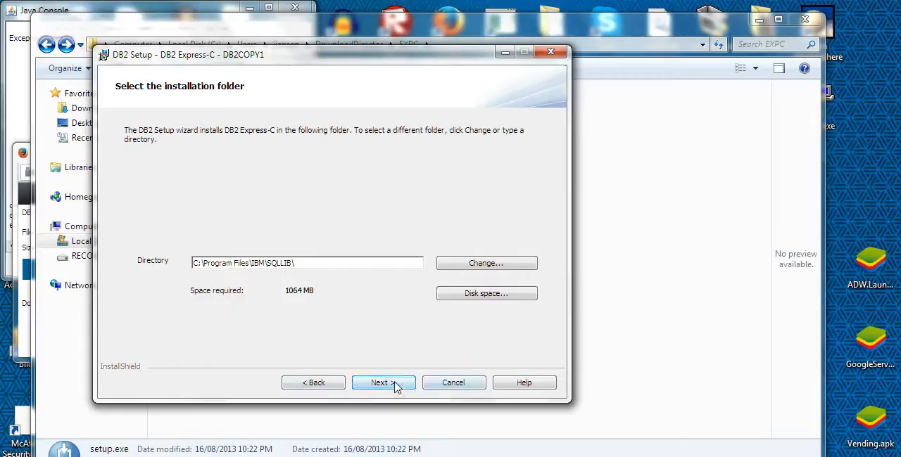
{"action": "left_click", "coordinate": [382, 383]}
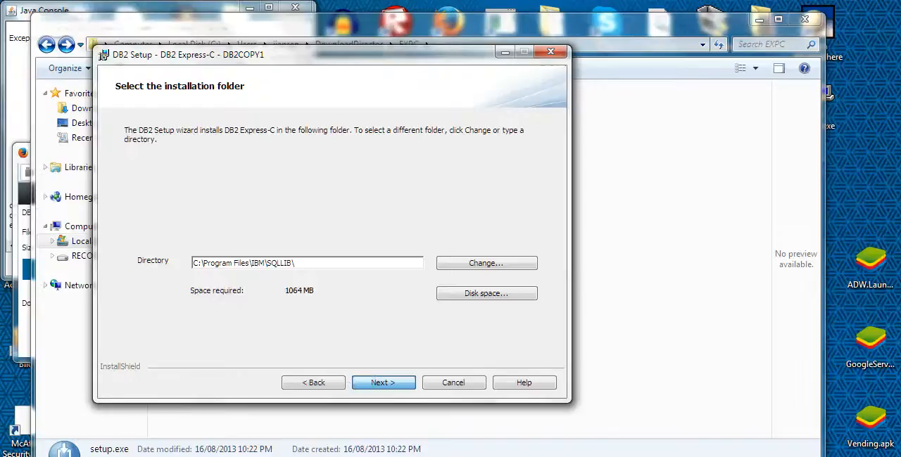
{"action": "left_click", "coordinate": [383, 382]}
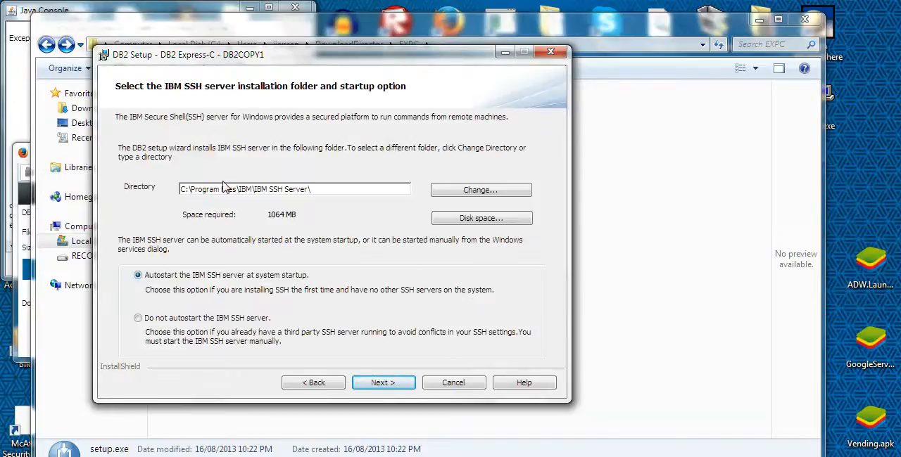
{"action": "mouse_move", "coordinate": [242, 283]}
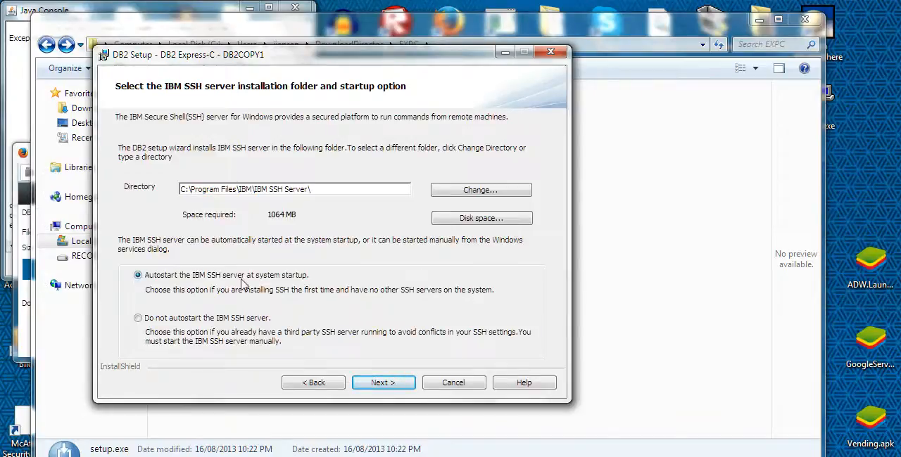
{"action": "mouse_move", "coordinate": [383, 383]}
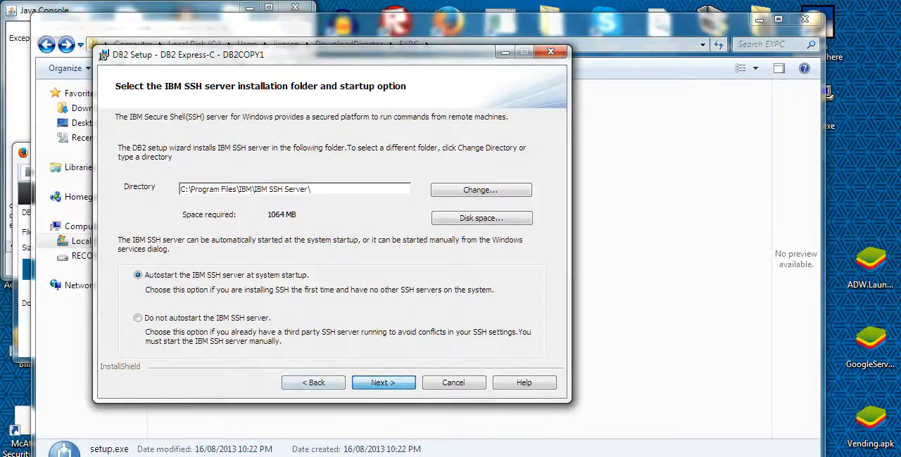
- Keep IBM SSH server autostart and confirm the db2admin account for the Administration Server
{"action": "left_click", "coordinate": [383, 382]}
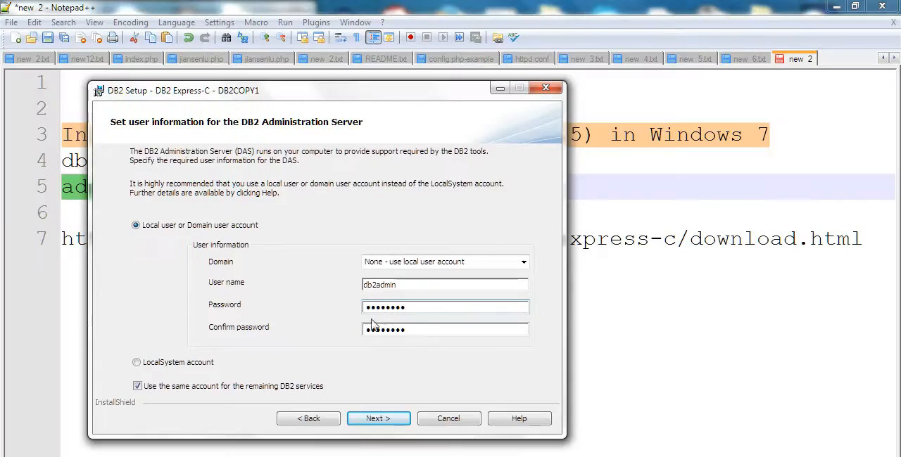
{"action": "mouse_move", "coordinate": [422, 416]}
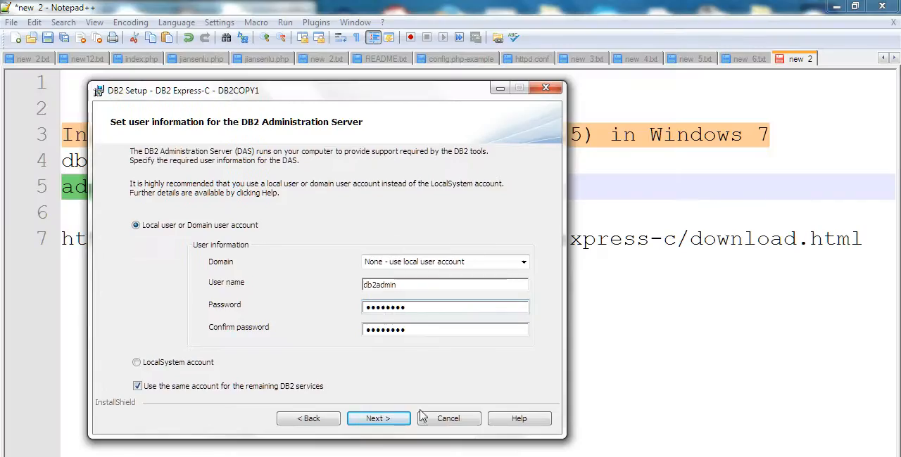
{"action": "left_click", "coordinate": [378, 418]}
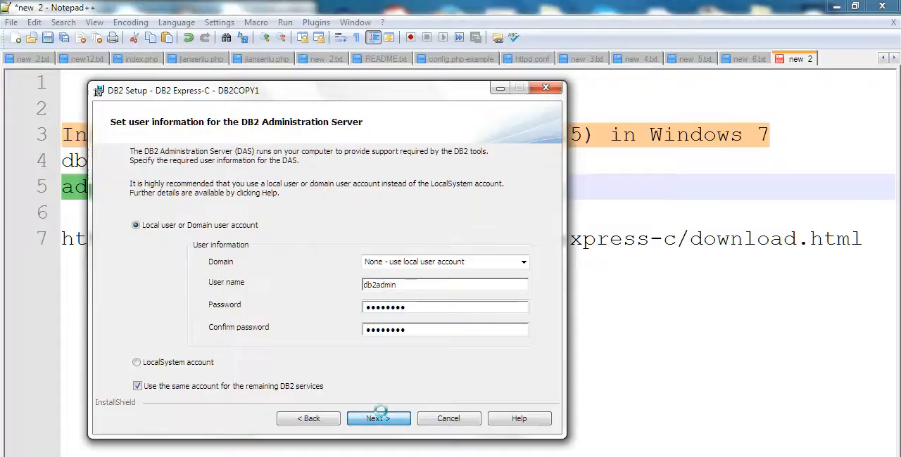
{"action": "left_click", "coordinate": [378, 419]}
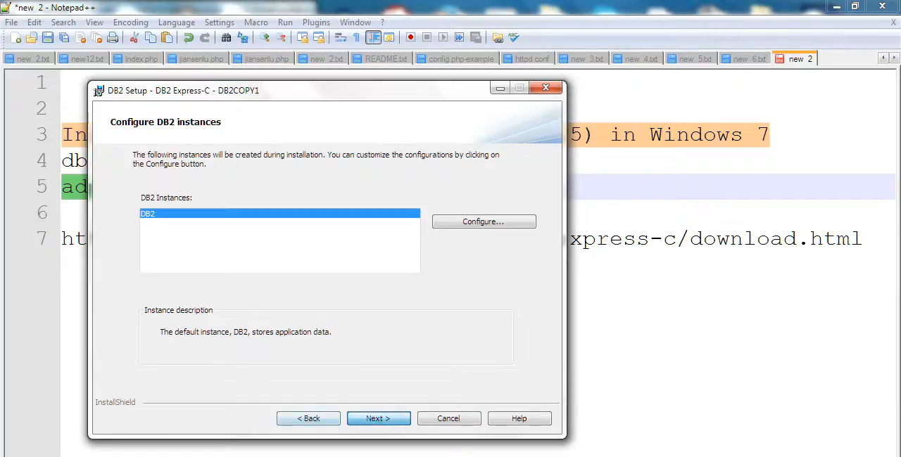
- Keep the default DB2 instance and finish the summary so setup copies files and completes
{"action": "left_click", "coordinate": [378, 419]}
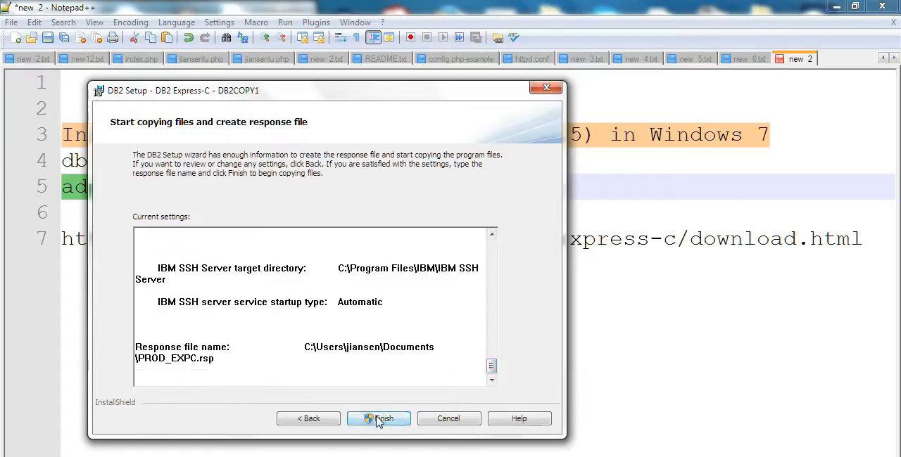
{"action": "left_click", "coordinate": [378, 419]}
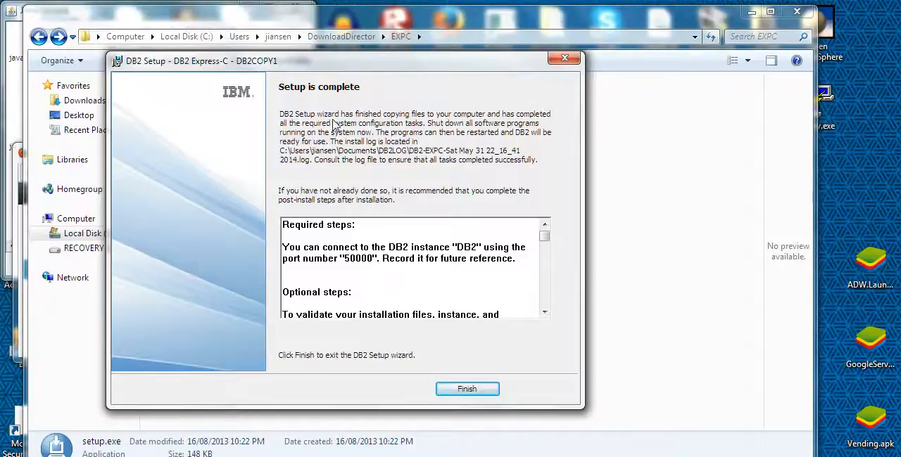
- Close the completed wizard into First Steps and expand the IBM DB2 DB2COPY1 group in the Start menu
{"action": "left_click", "coordinate": [467, 388]}
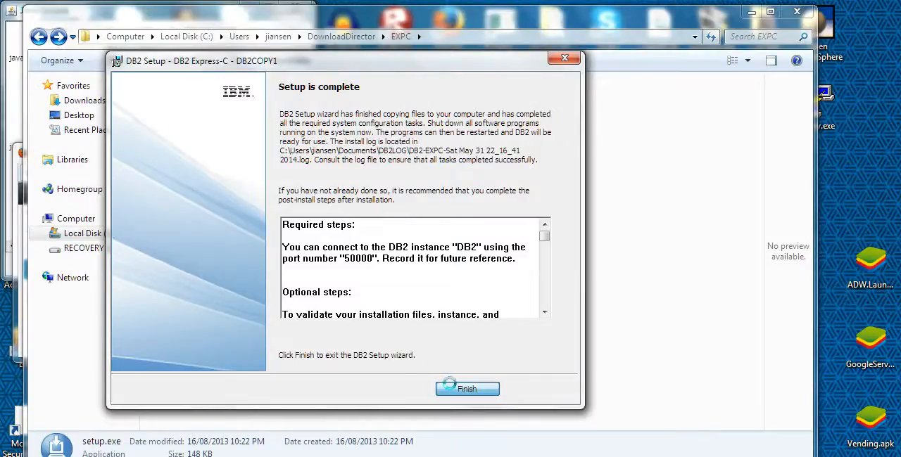
{"action": "left_click", "coordinate": [467, 389]}
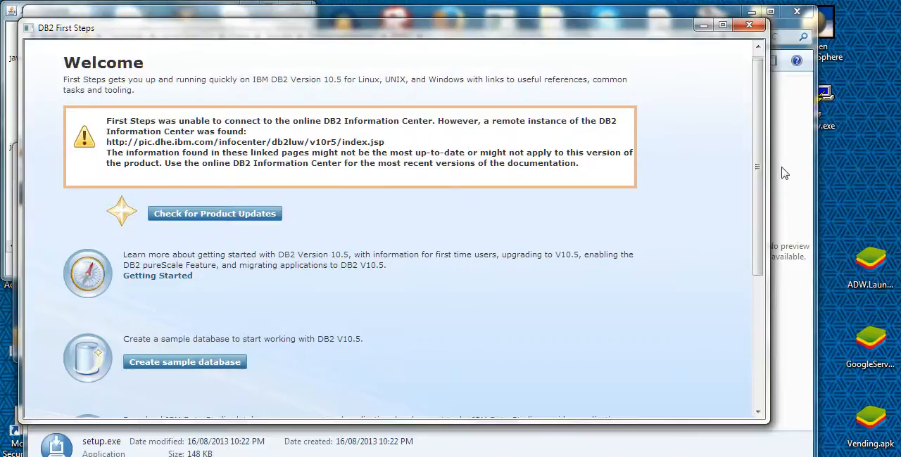
{"action": "scroll", "scroll_direction": "down", "scroll_amount": 3}
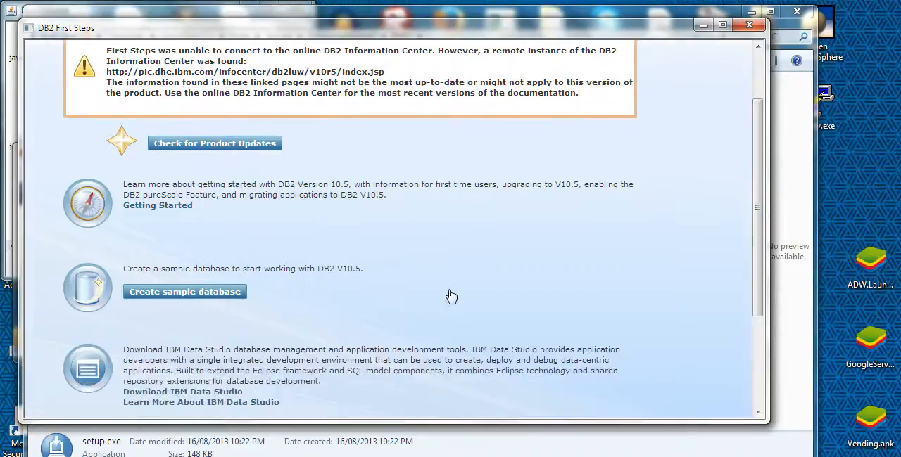
{"action": "scroll", "scroll_direction": "down", "scroll_amount": 3}
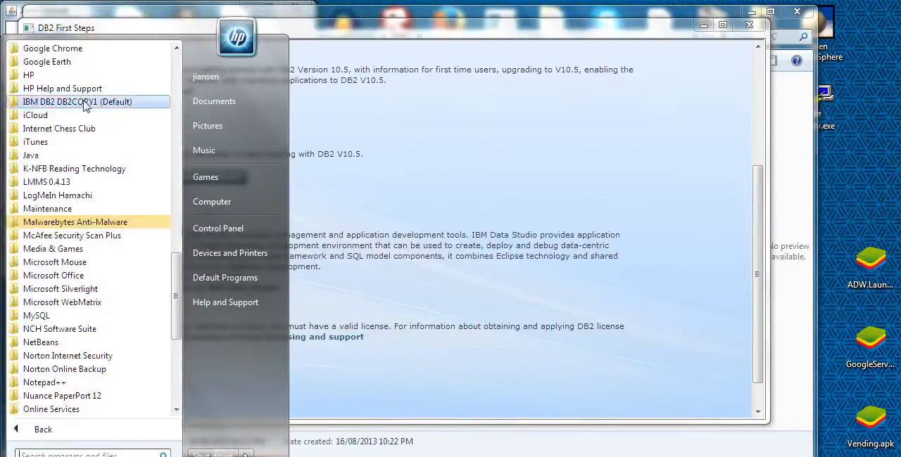
{"action": "left_click", "coordinate": [77, 102]}
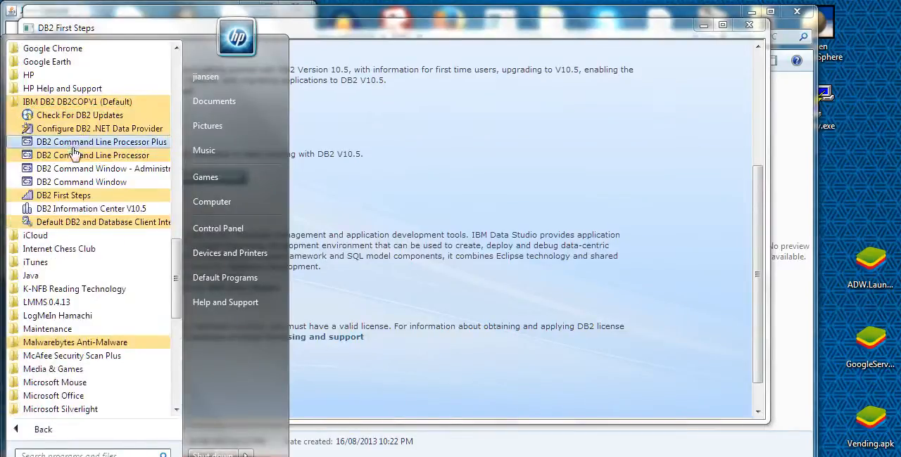
{"action": "mouse_move", "coordinate": [82, 182]}
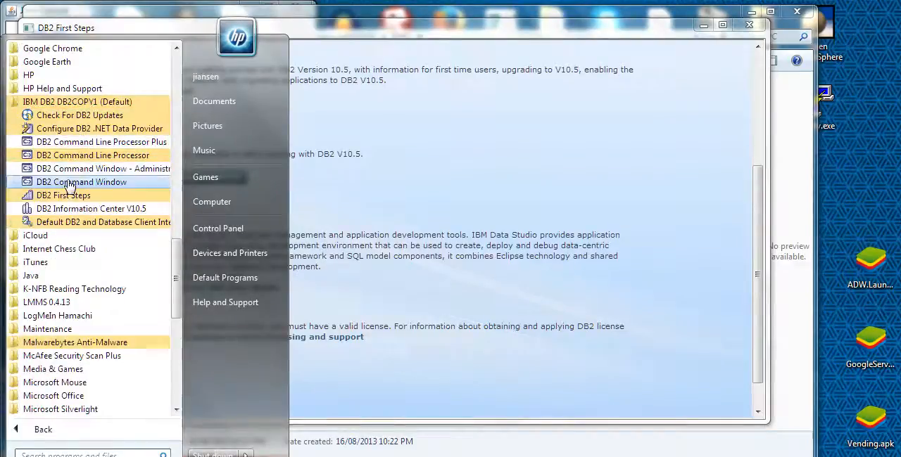